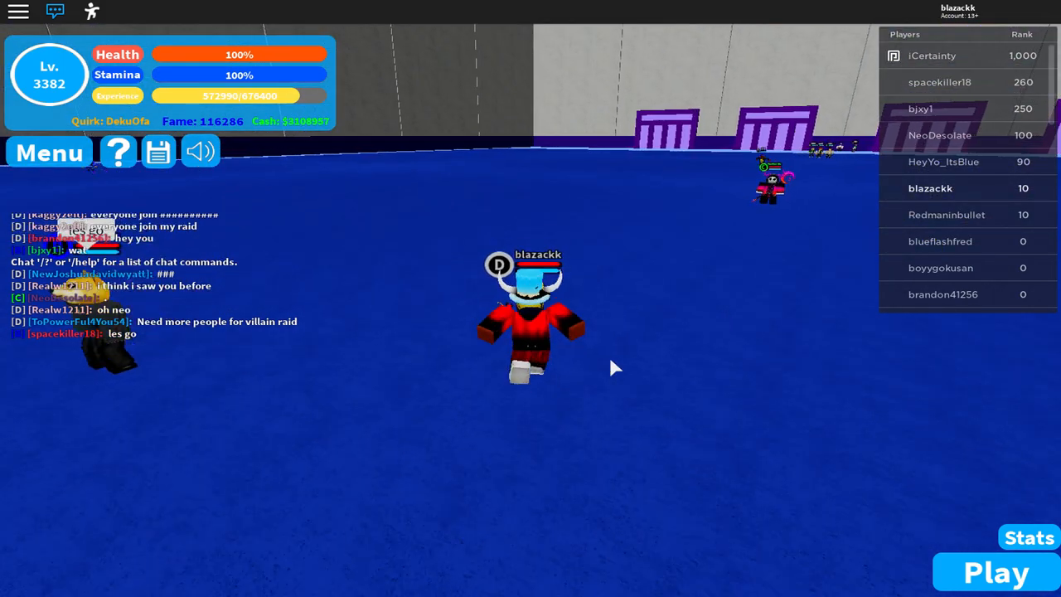
Join the ranked Free For All lobby from the games list, then leave it.
left_click(995, 572)
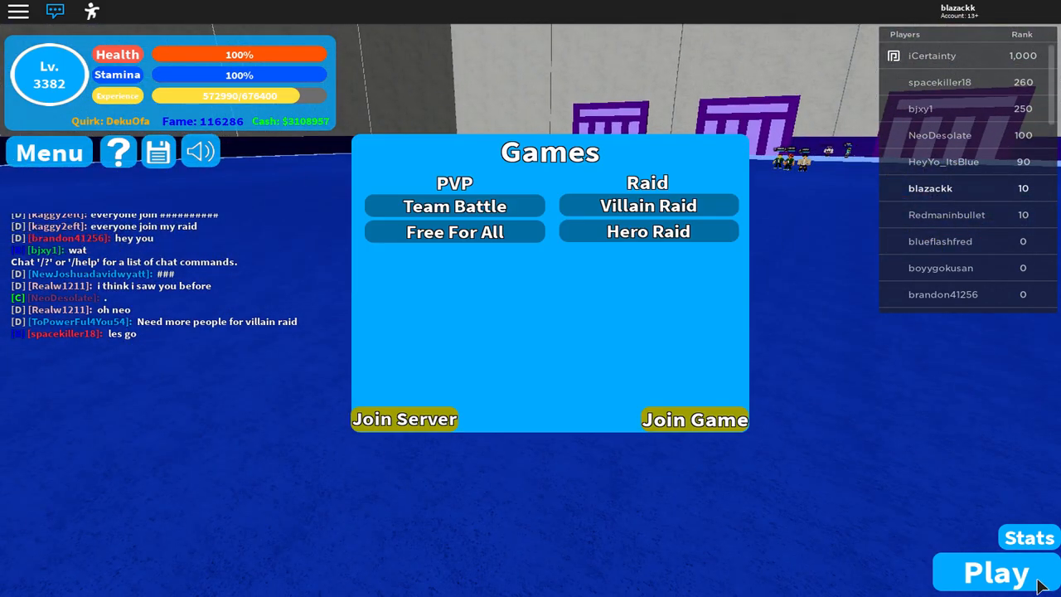
left_click(647, 206)
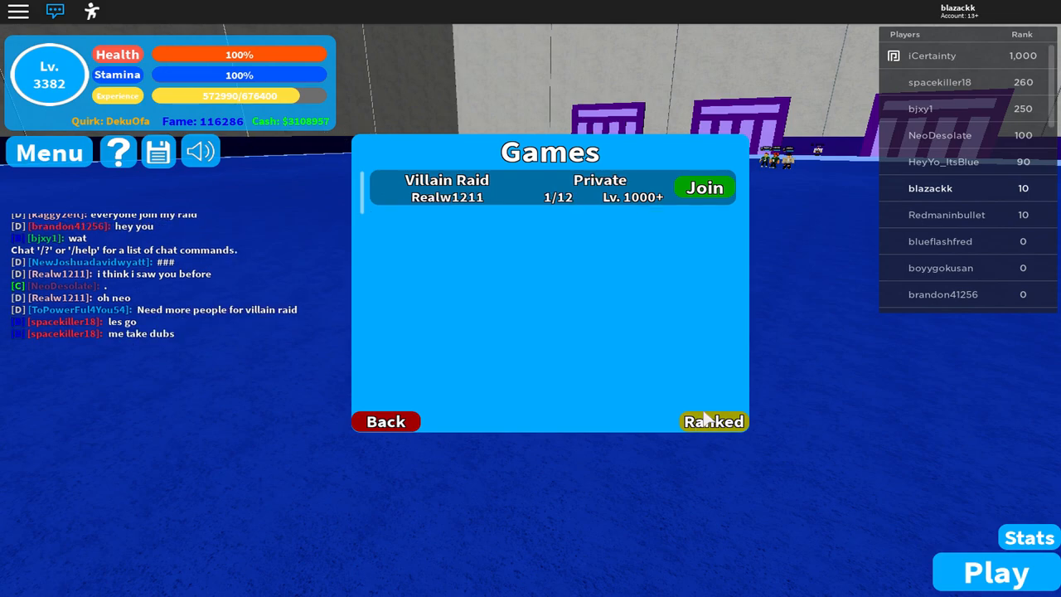
left_click(714, 422)
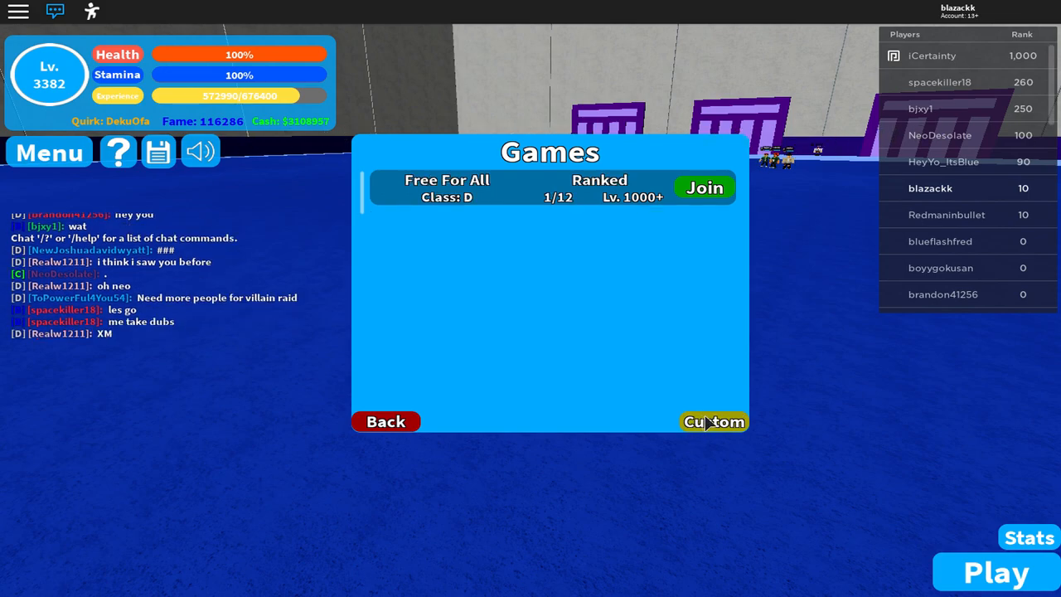
left_click(703, 187)
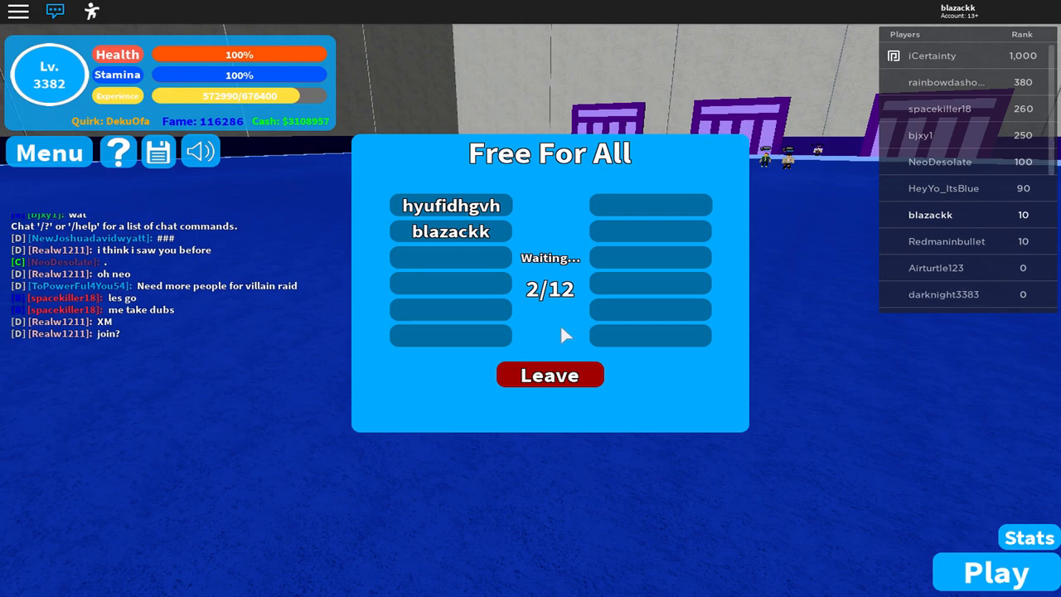
left_click(549, 375)
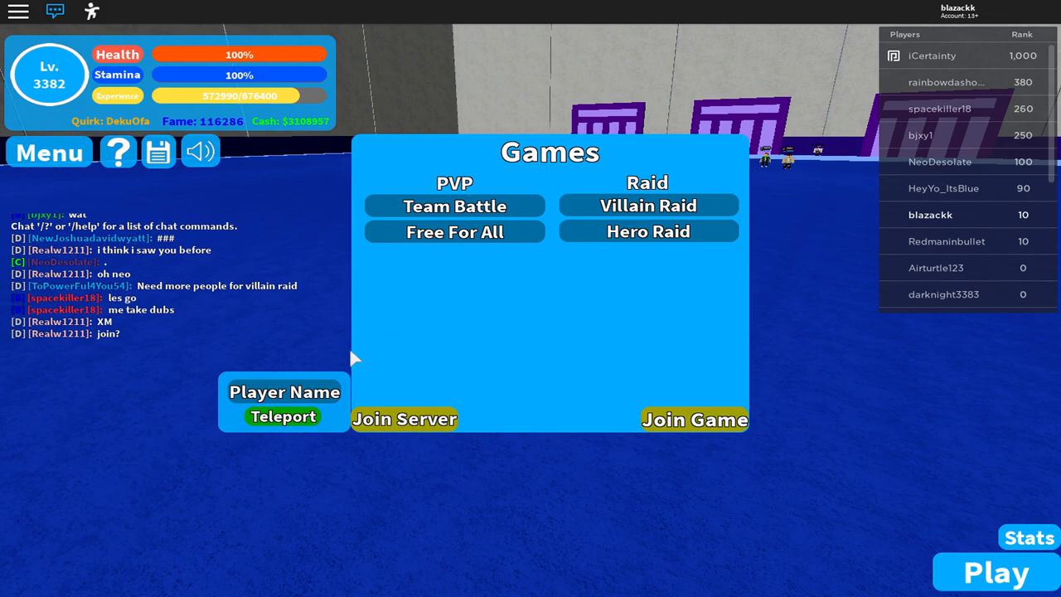
left_click(454, 232)
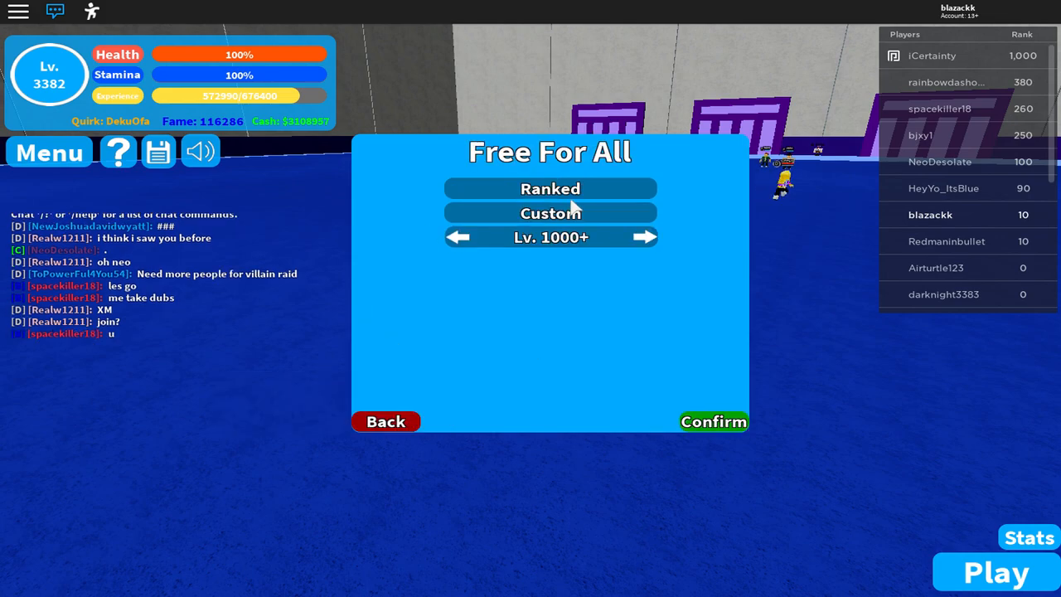
left_click(551, 212)
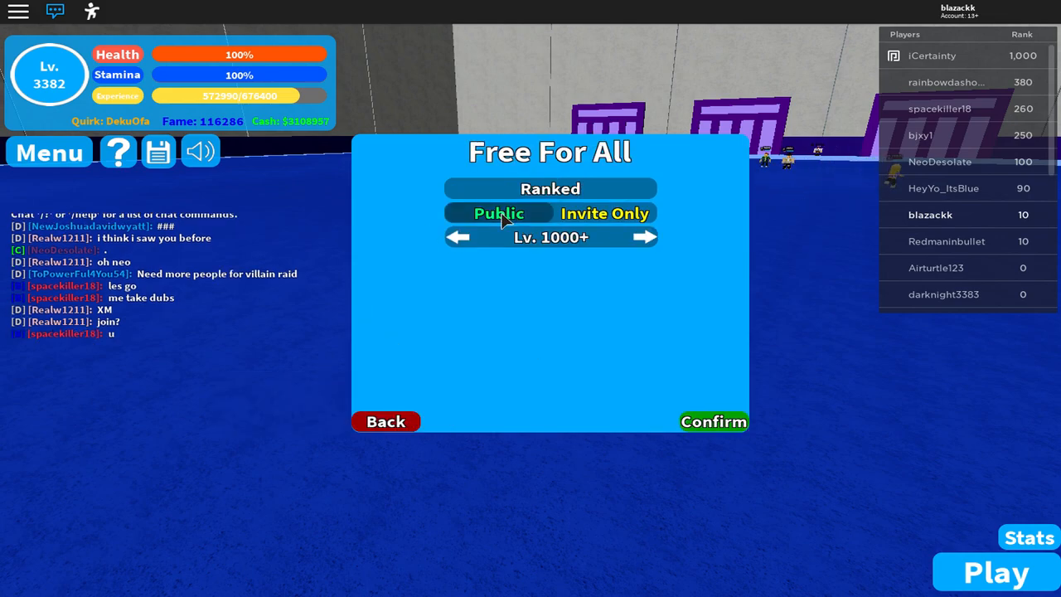
left_click(713, 421)
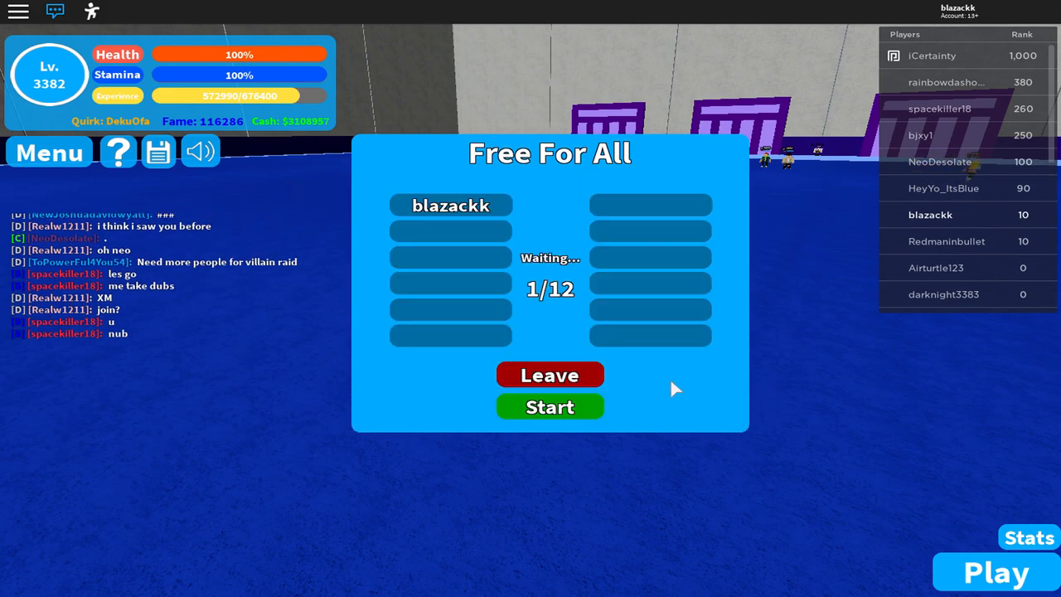
mouse_move(588, 306)
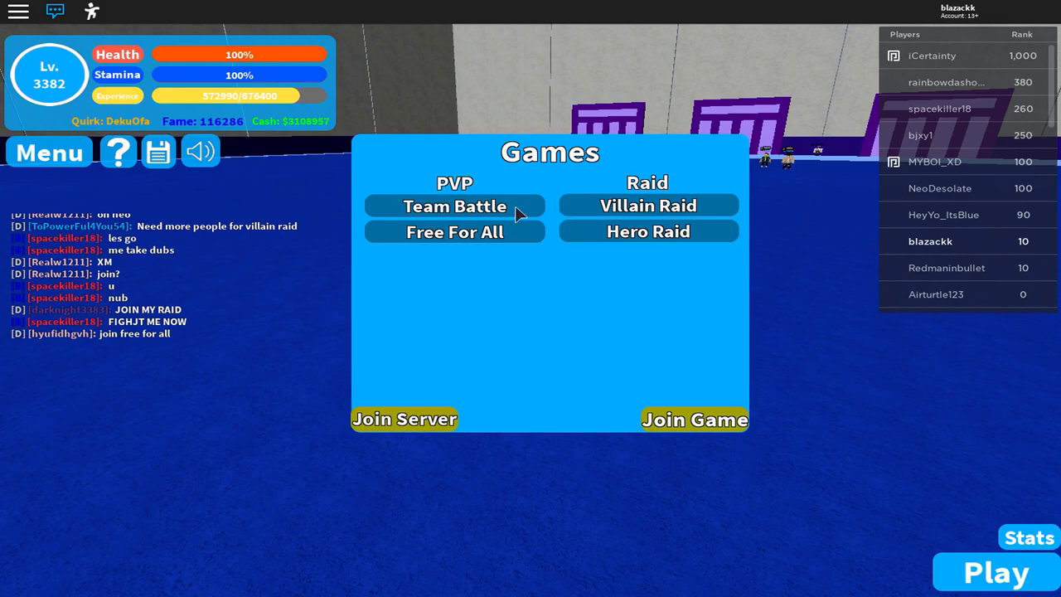
left_click(455, 206)
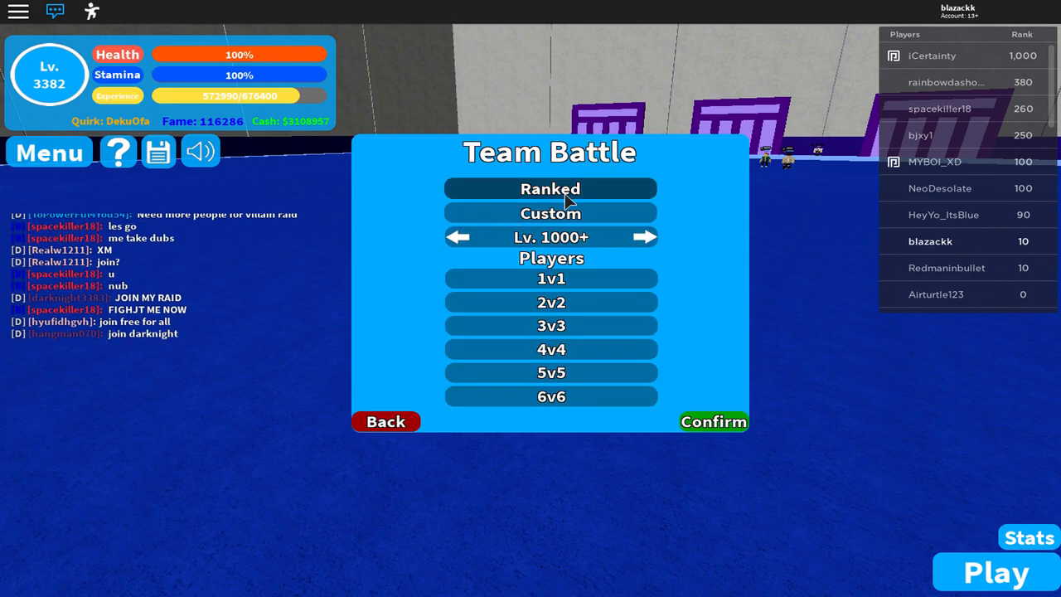
left_click(551, 212)
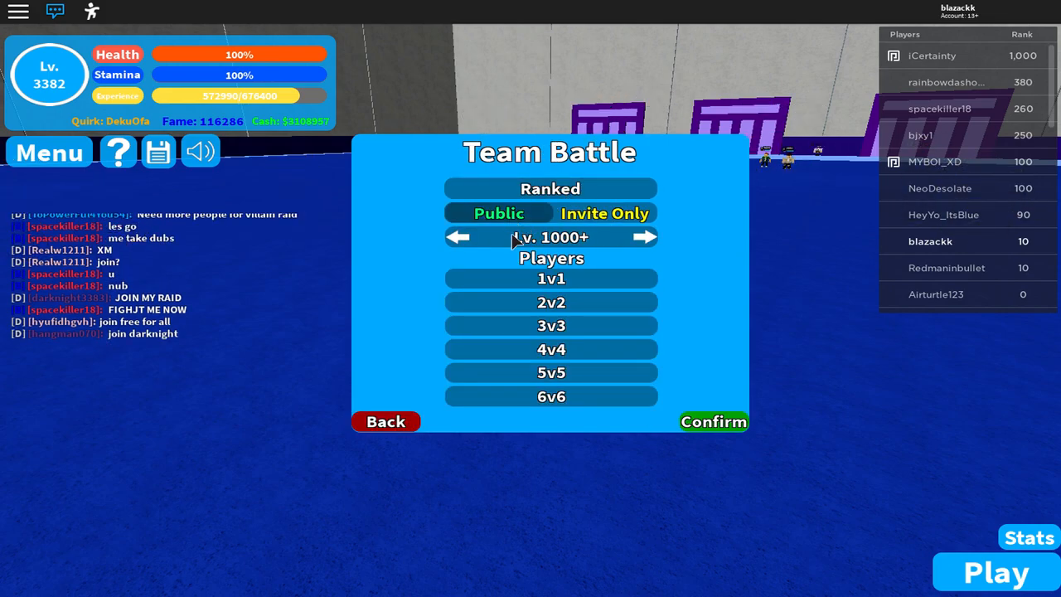
left_click(551, 302)
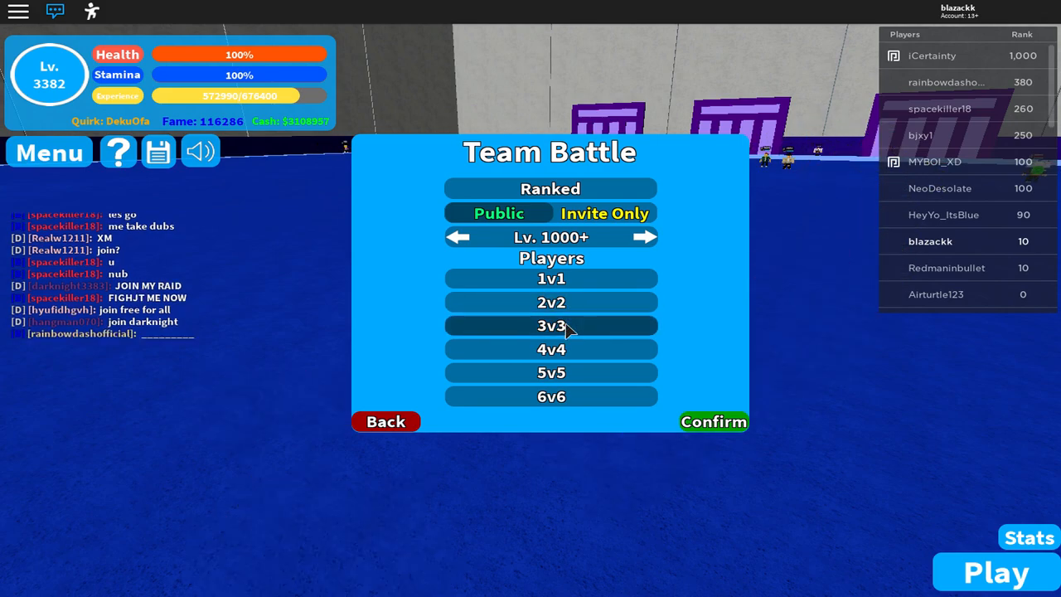
left_click(714, 422)
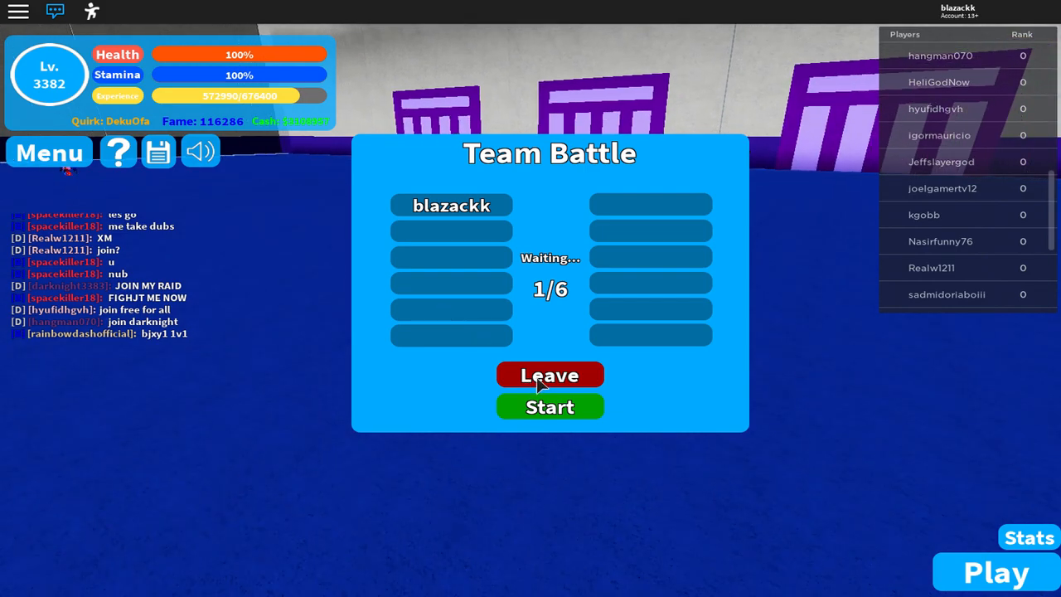
left_click(550, 375)
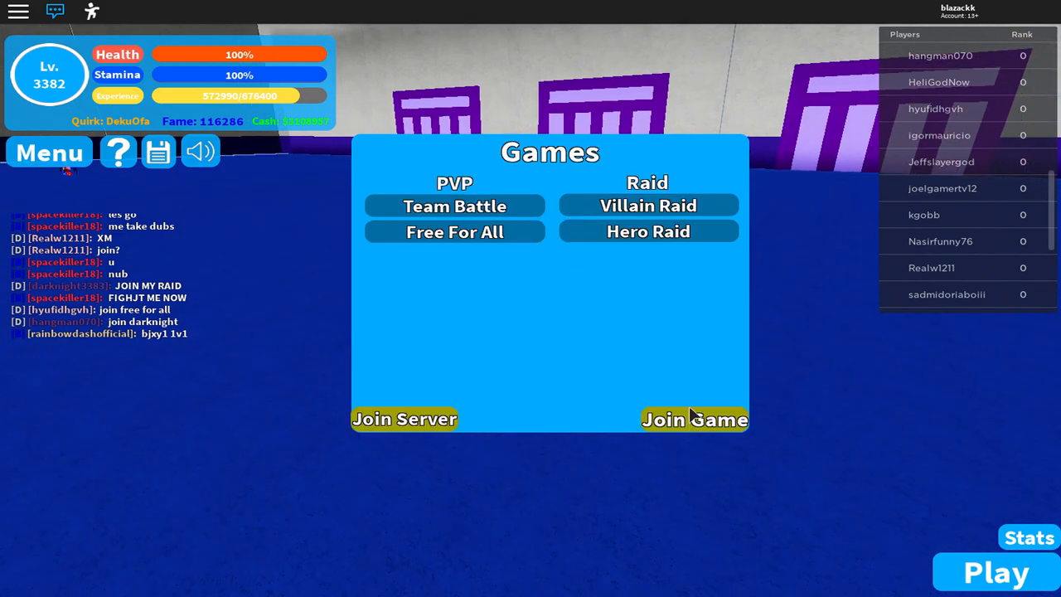
Join the public Villain Raid lobby with 10/12 players.
left_click(647, 206)
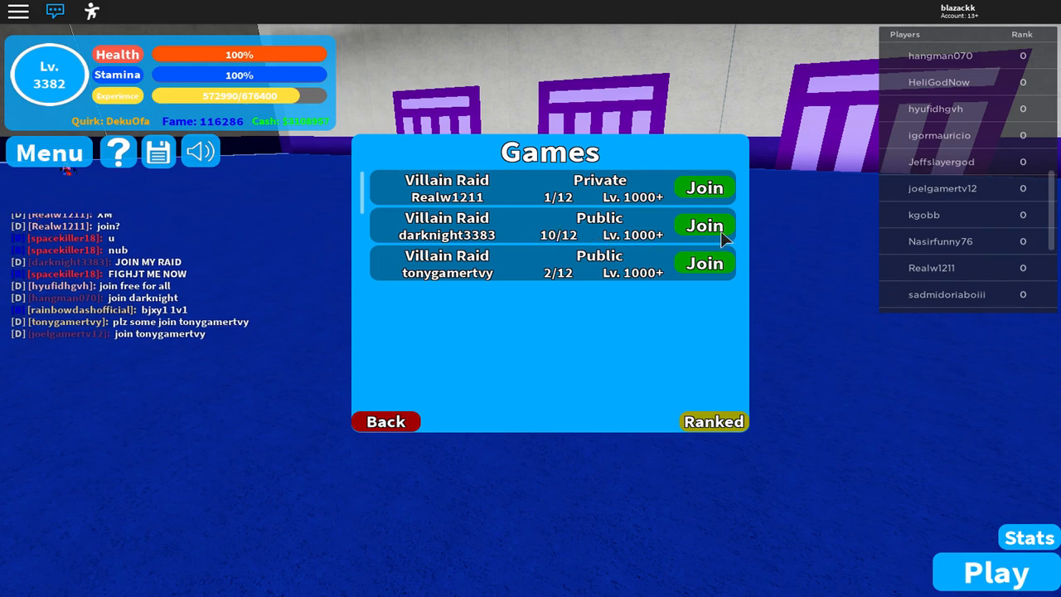
left_click(703, 226)
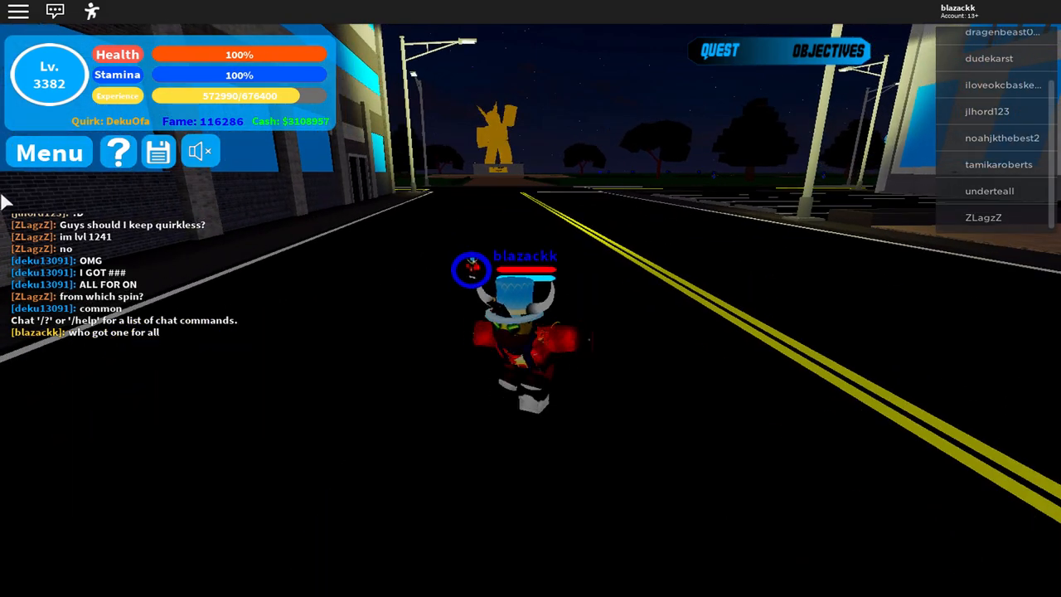
Reach the code redemption page through the menu's options section and focus the code field.
left_click(48, 152)
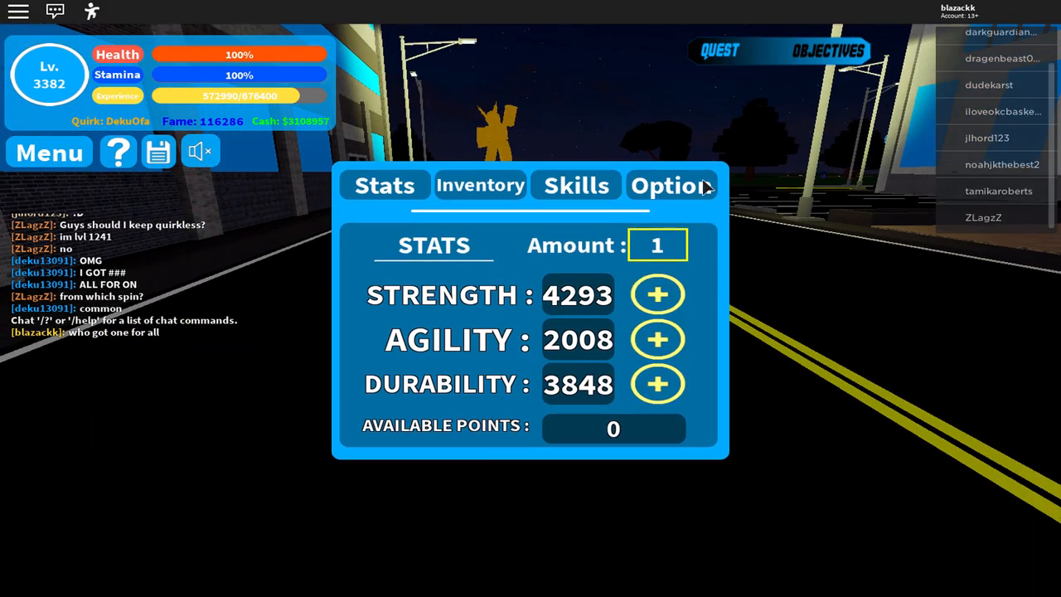
mouse_move(700, 192)
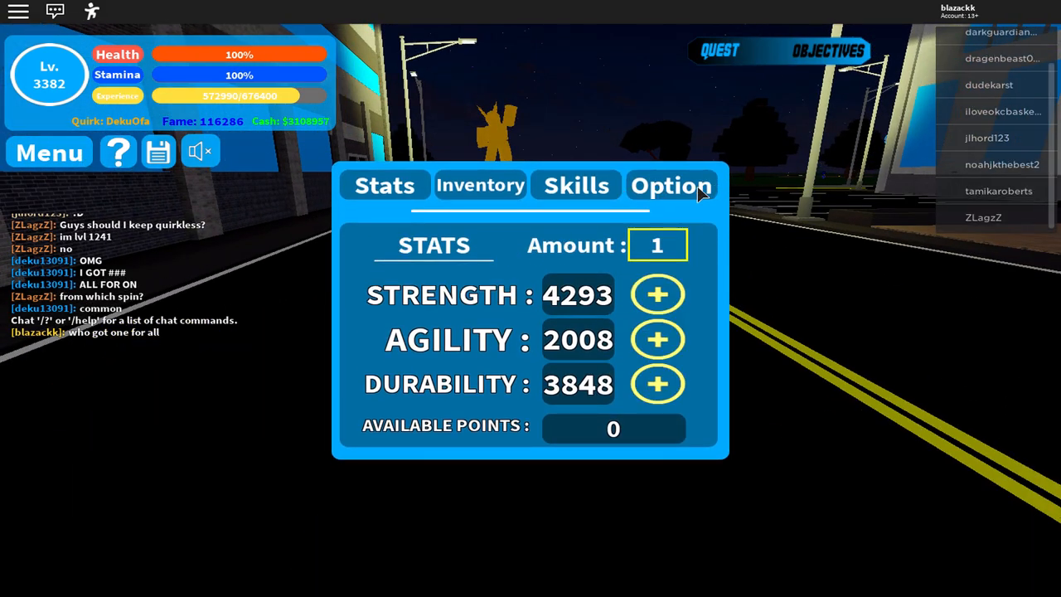
left_click(671, 186)
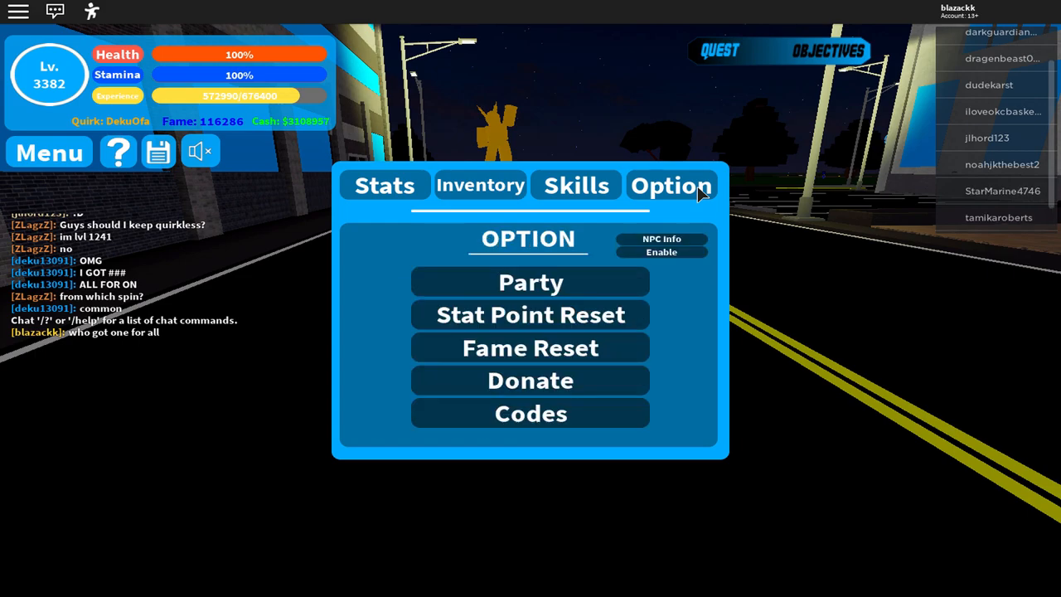
left_click(531, 413)
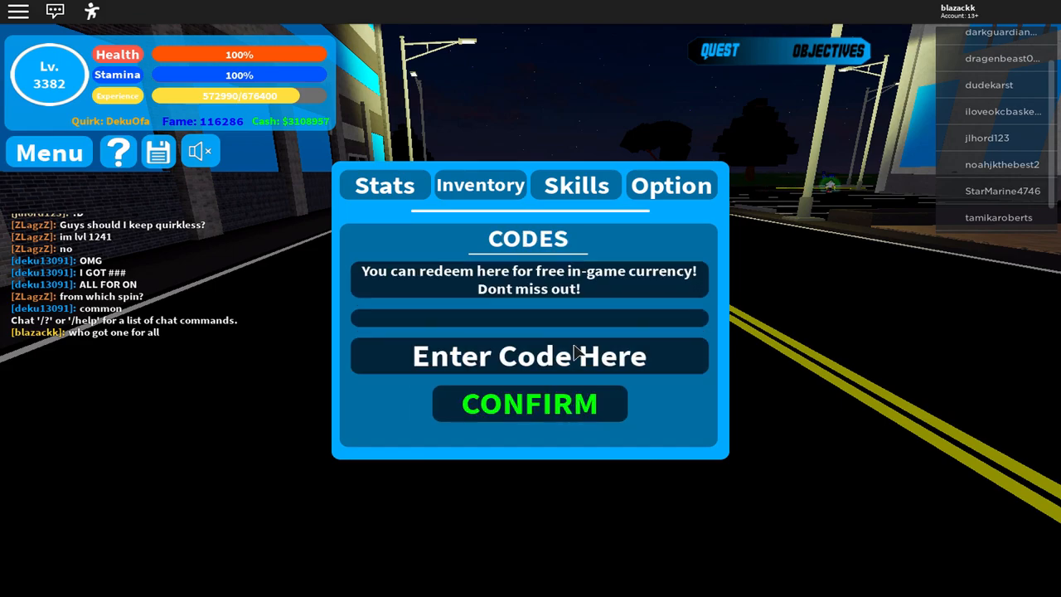
left_click(531, 355)
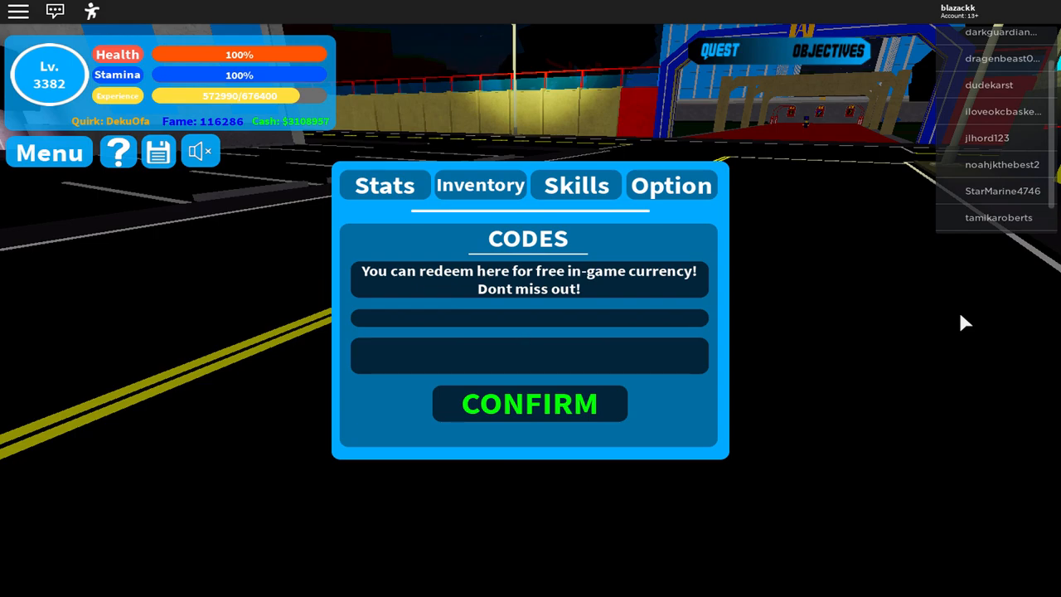
left_click(530, 355)
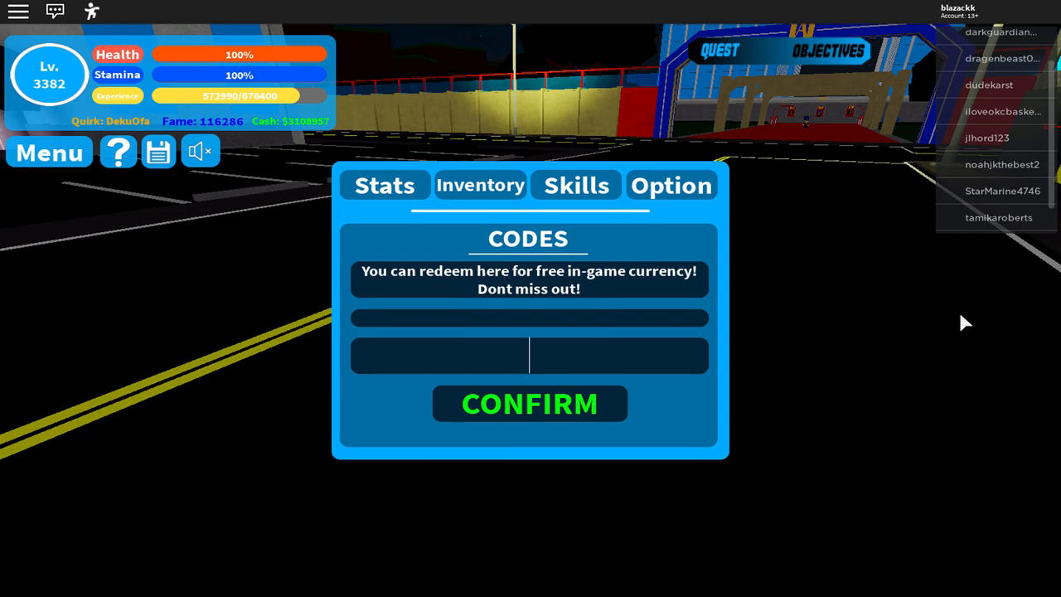
type("g")
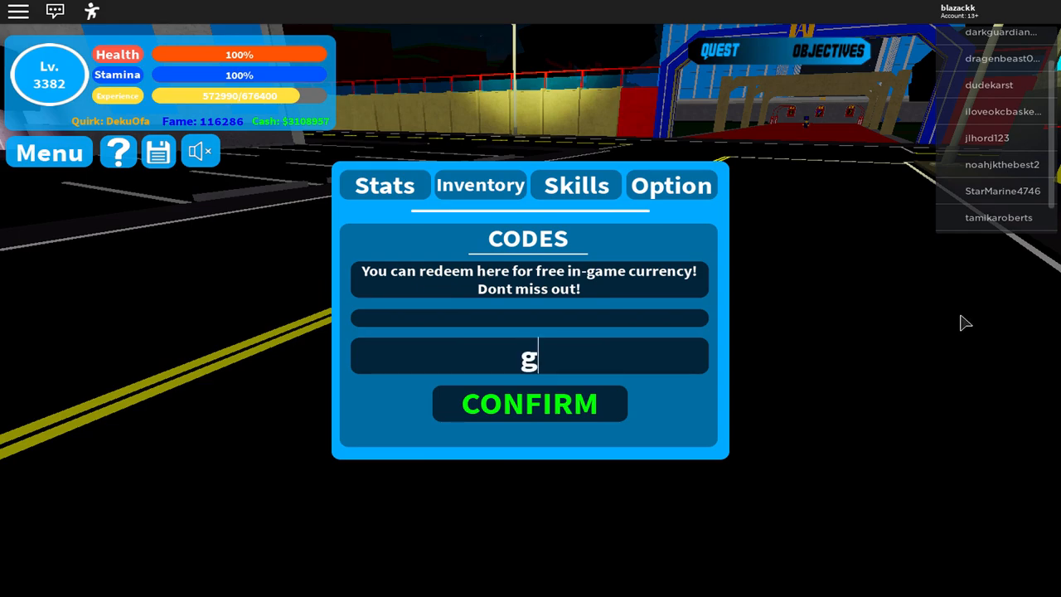
type("3n")
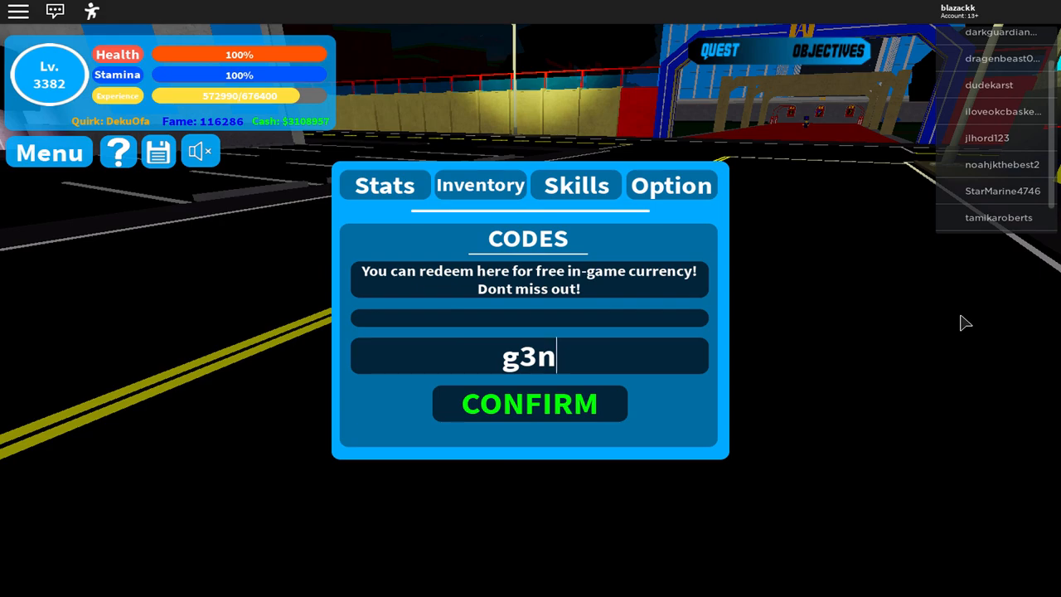
type("tl")
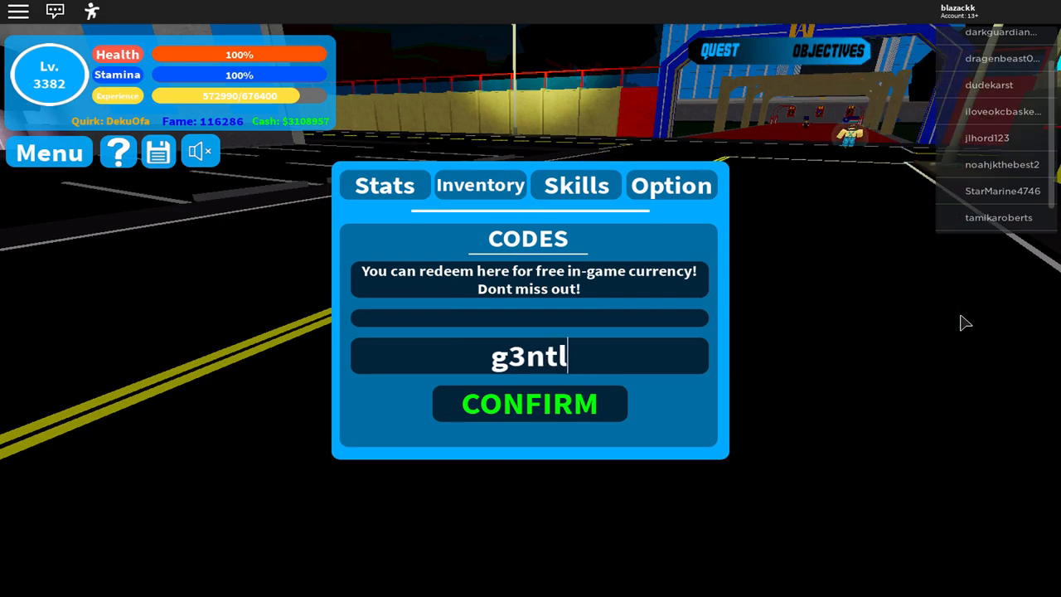
type("ecr")
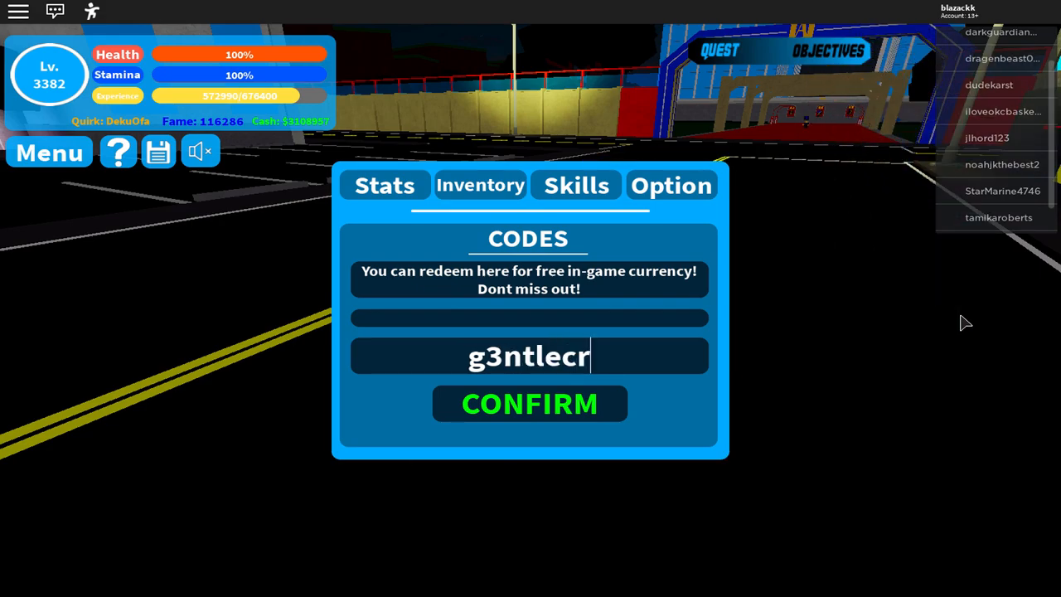
type("minal")
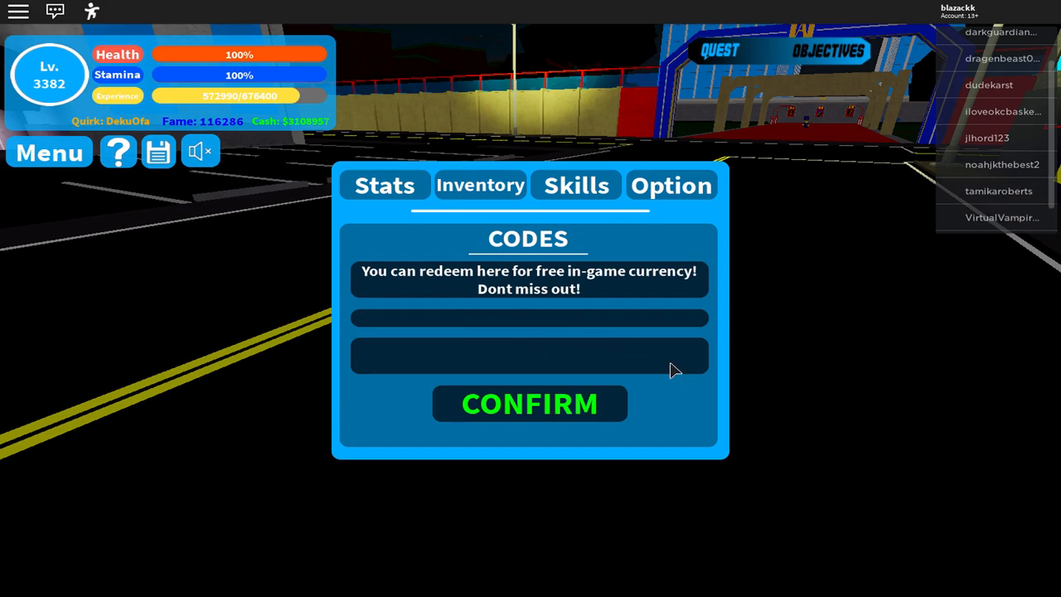
type("g3nt")
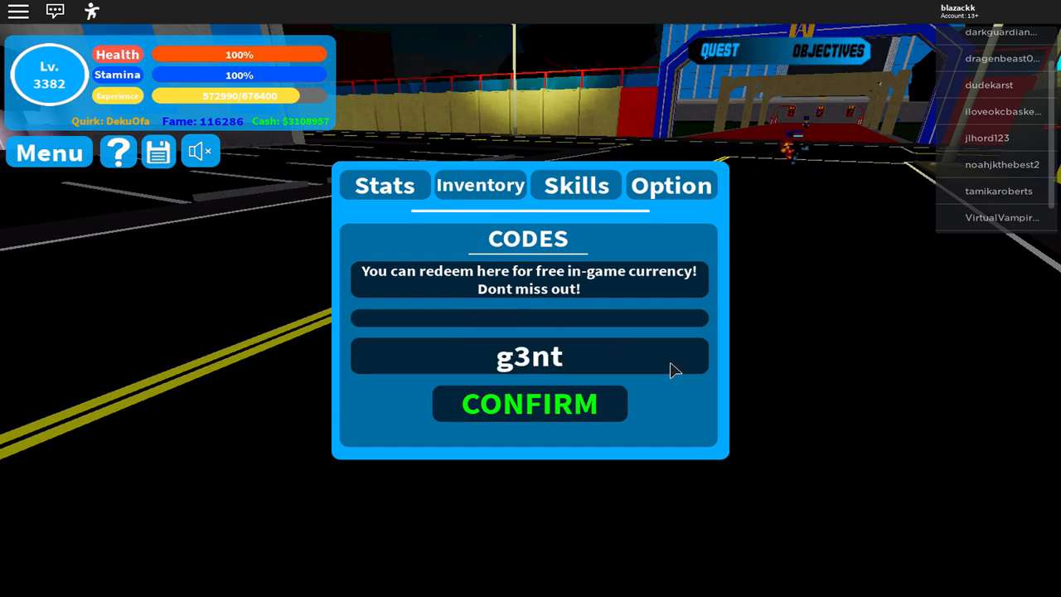
type("lec")
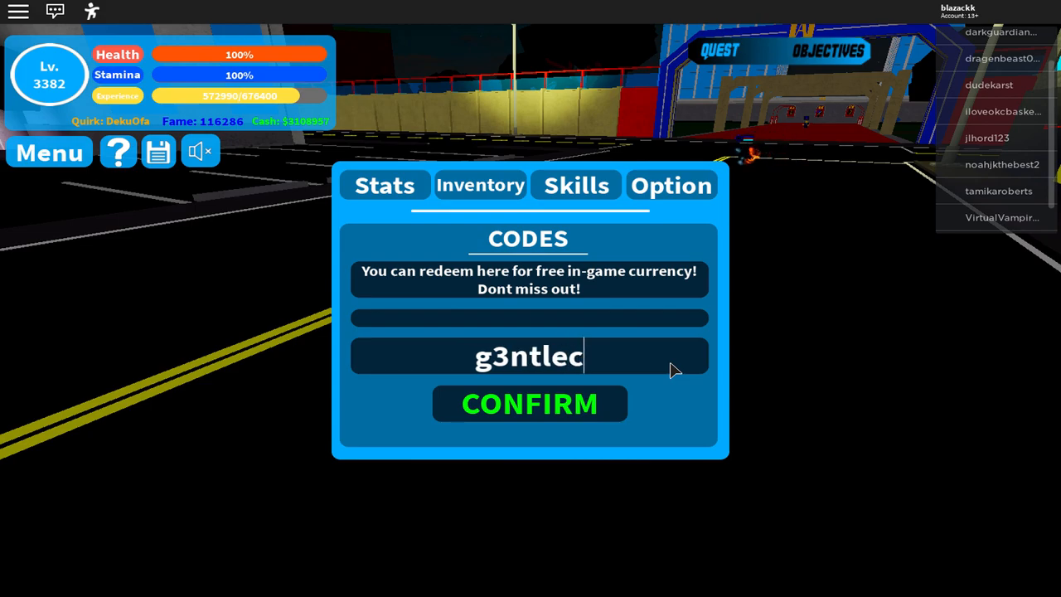
type("rminal")
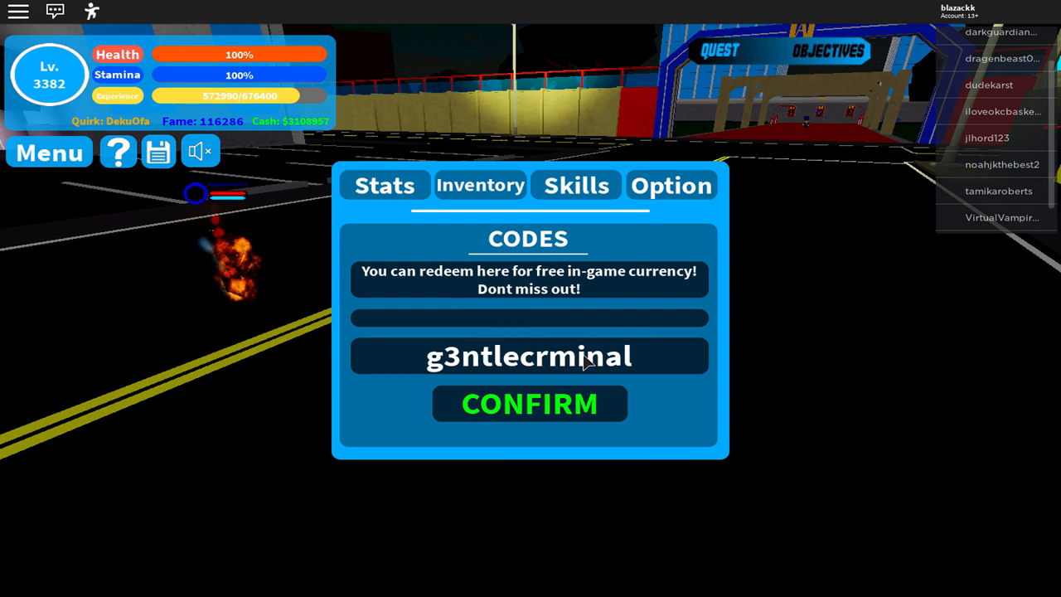
mouse_move(650, 362)
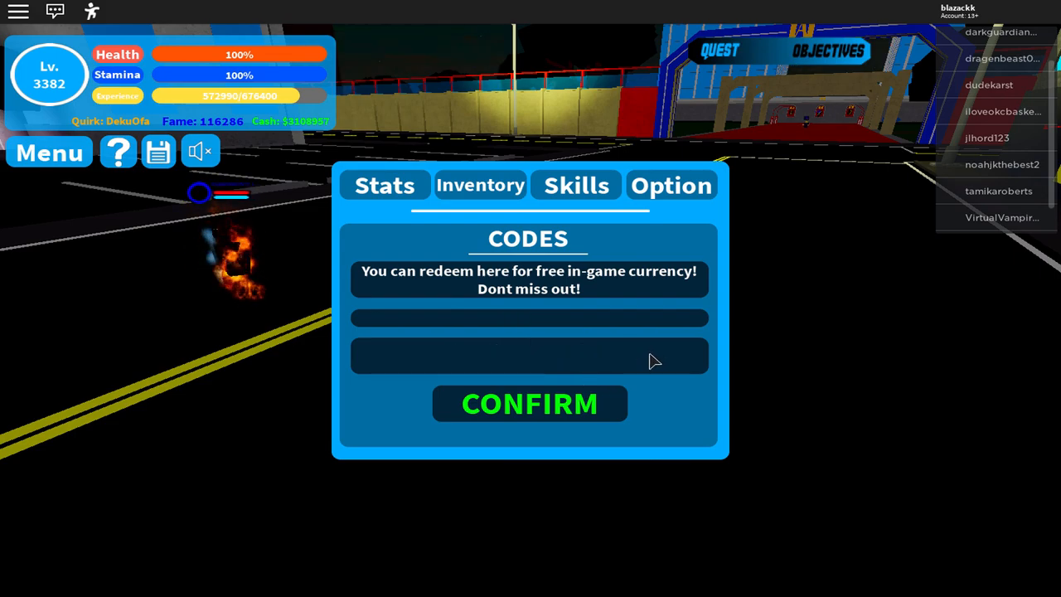
type("g3ntcriminal")
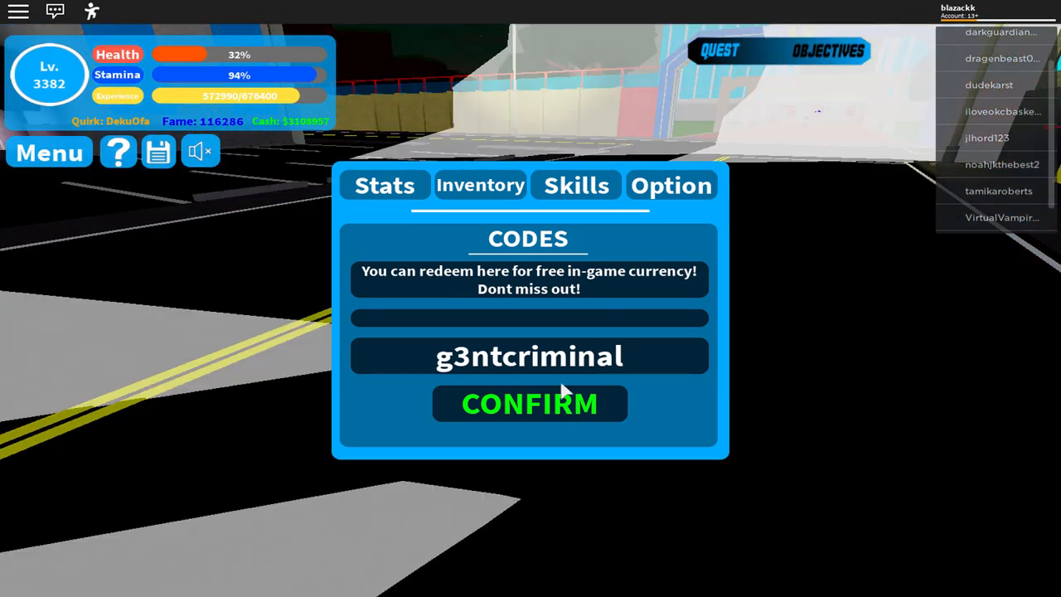
left_click(529, 405)
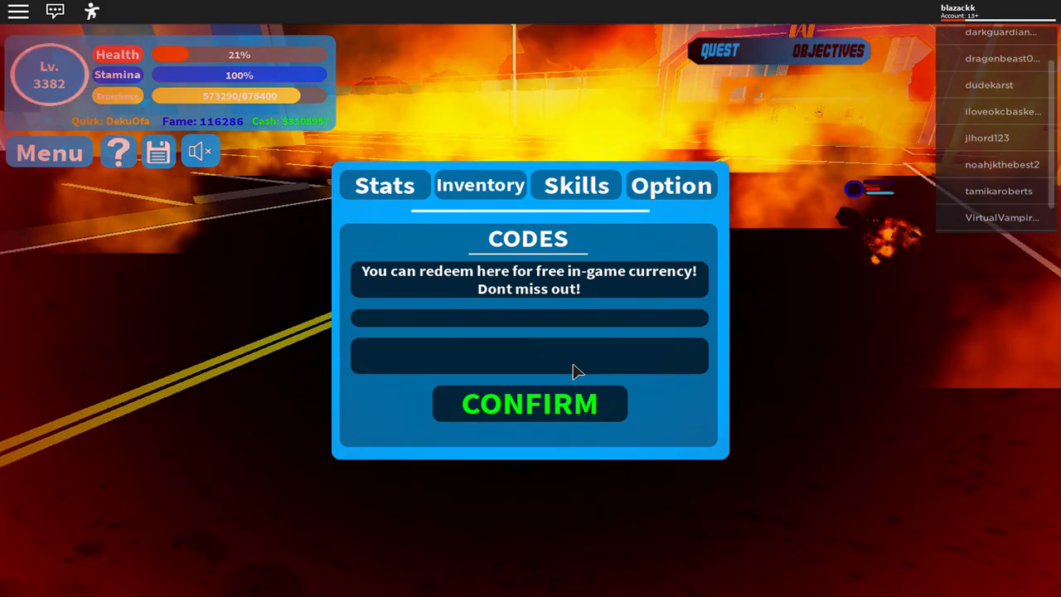
type("g3n")
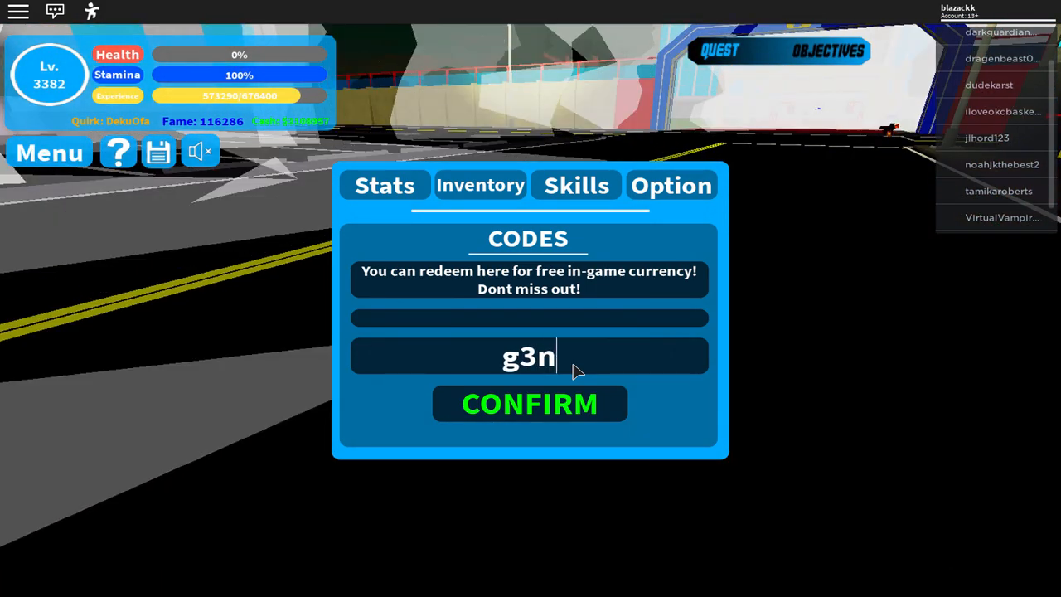
type("tl")
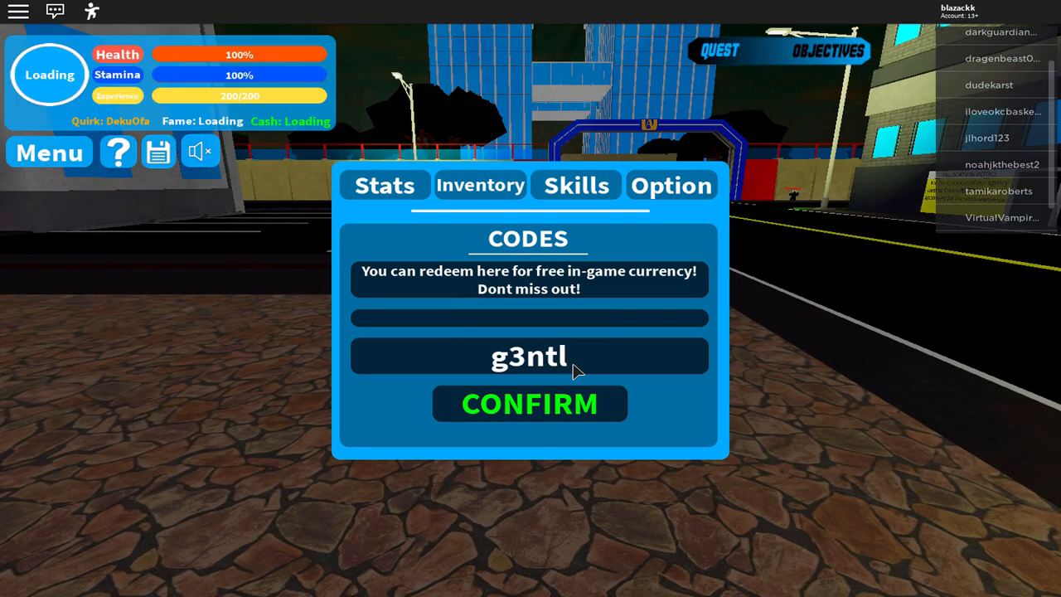
Finish the code g3ntlecr1minal, redeem it, then chat 'who got ofa' in-game.
type("ec")
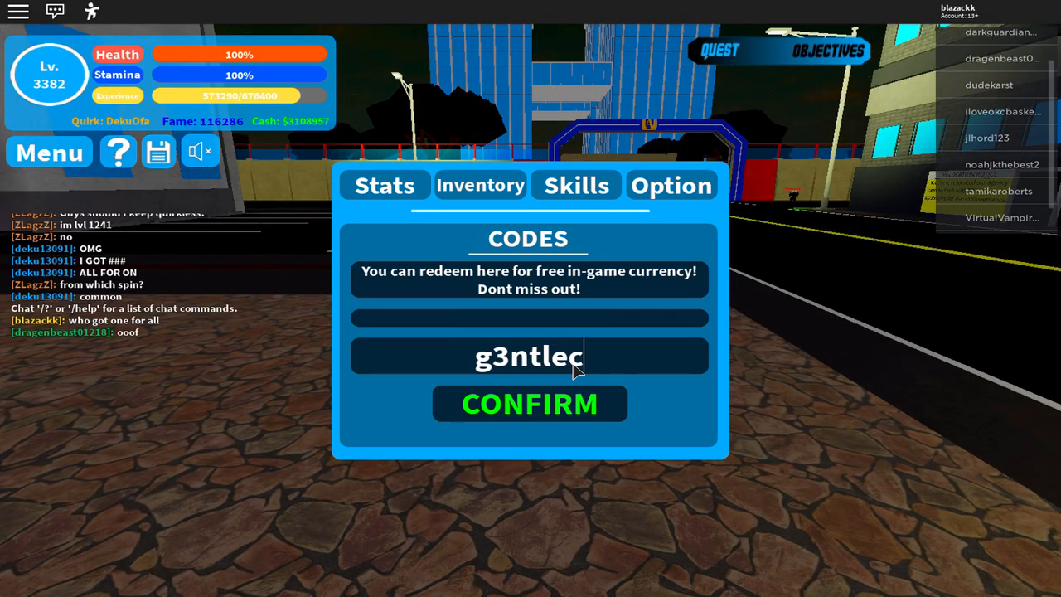
type("r1")
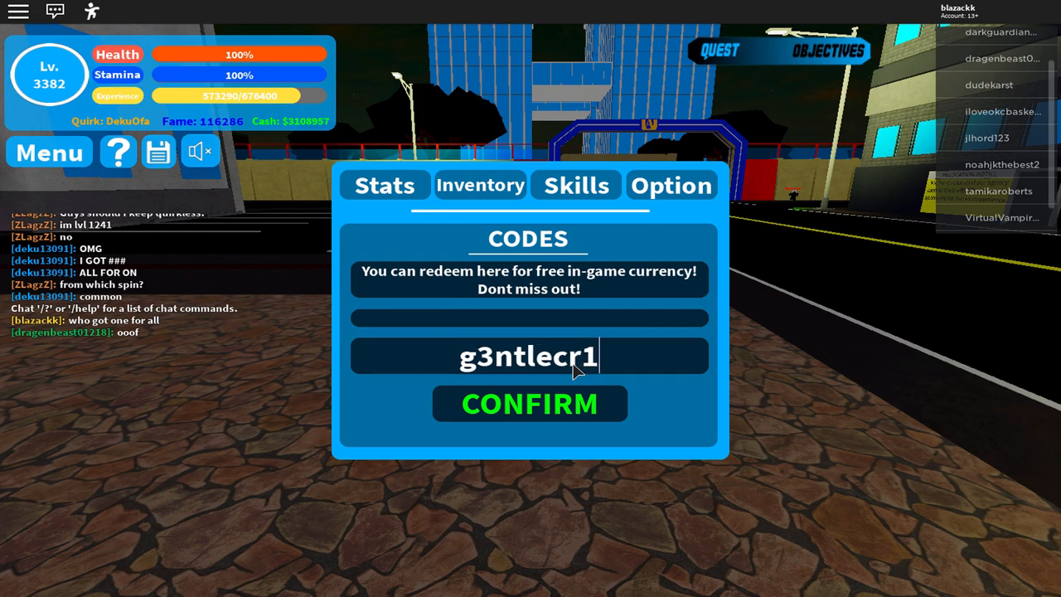
type("min")
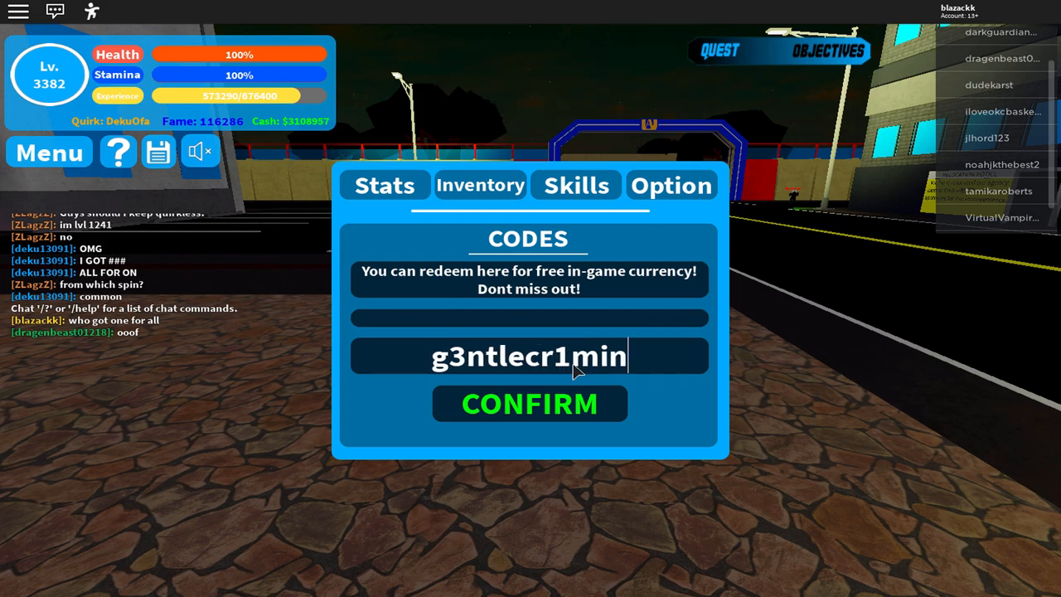
type("al")
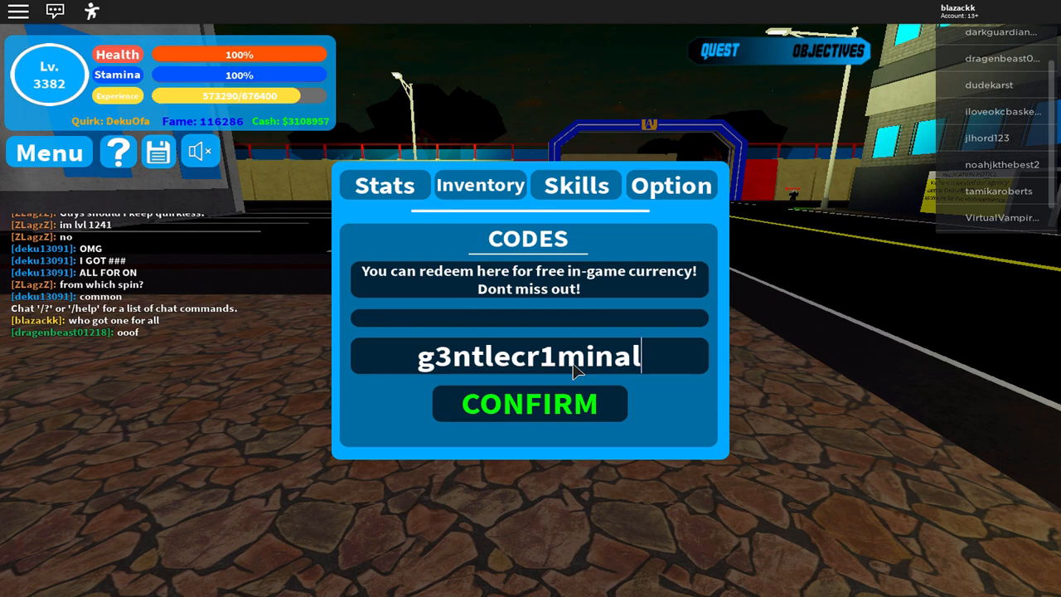
left_click(529, 405)
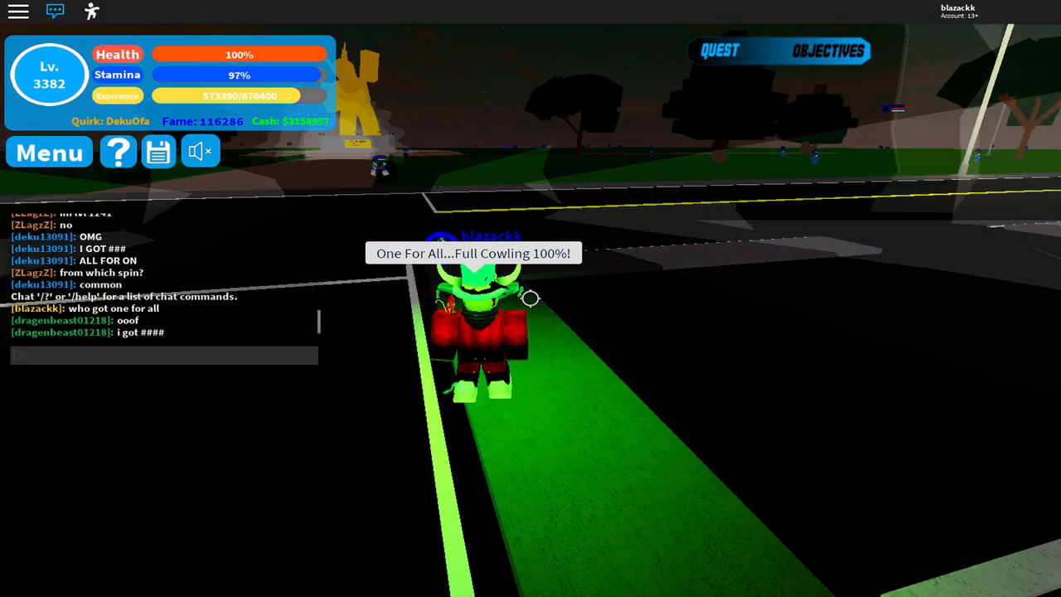
type("who got ofa")
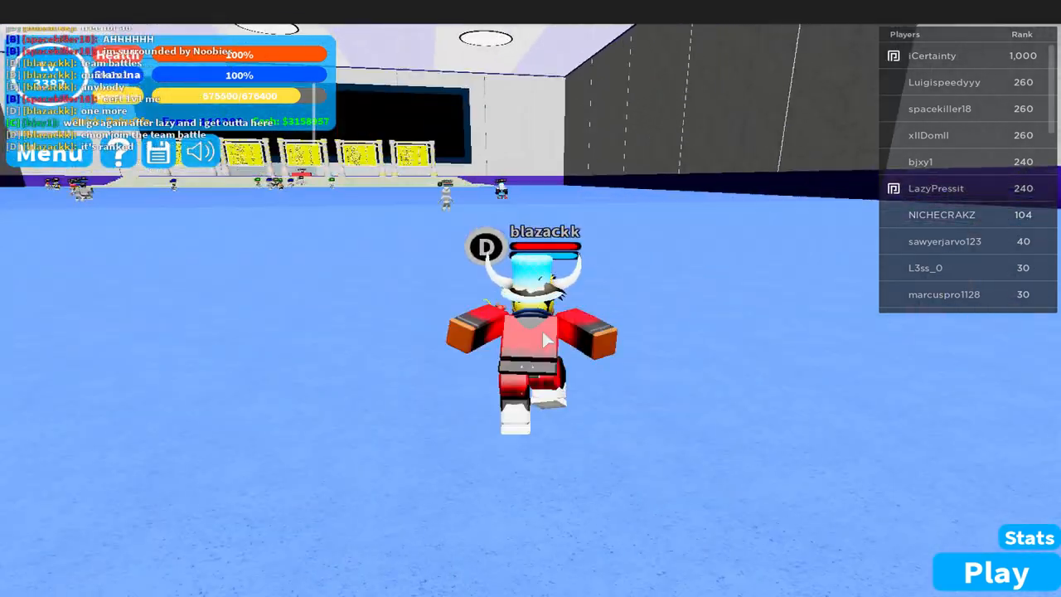
Queue for the ranked Team Battle from the games list, then leave the queue.
left_click(995, 572)
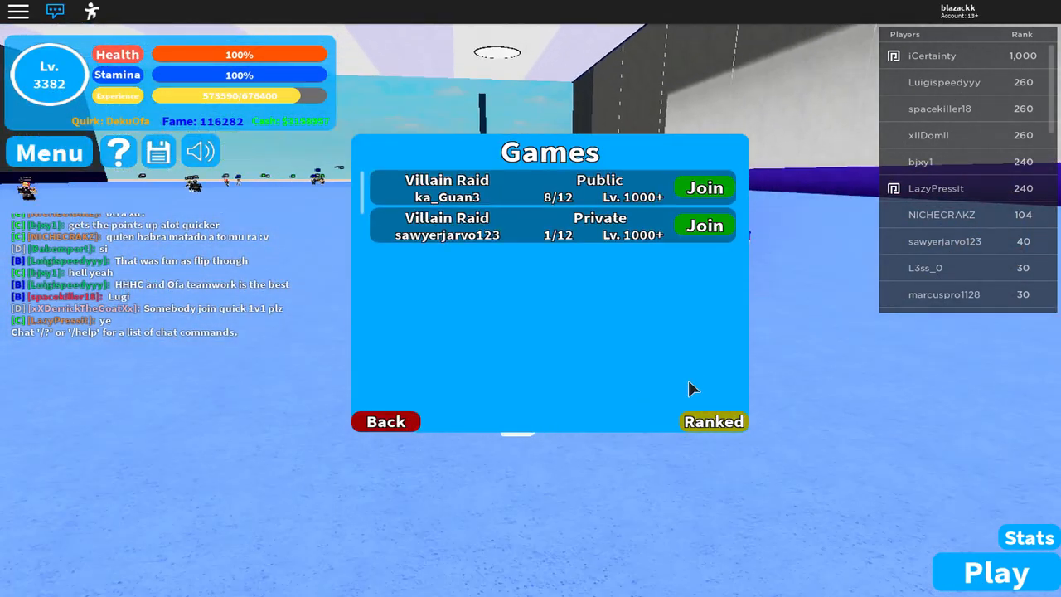
left_click(713, 421)
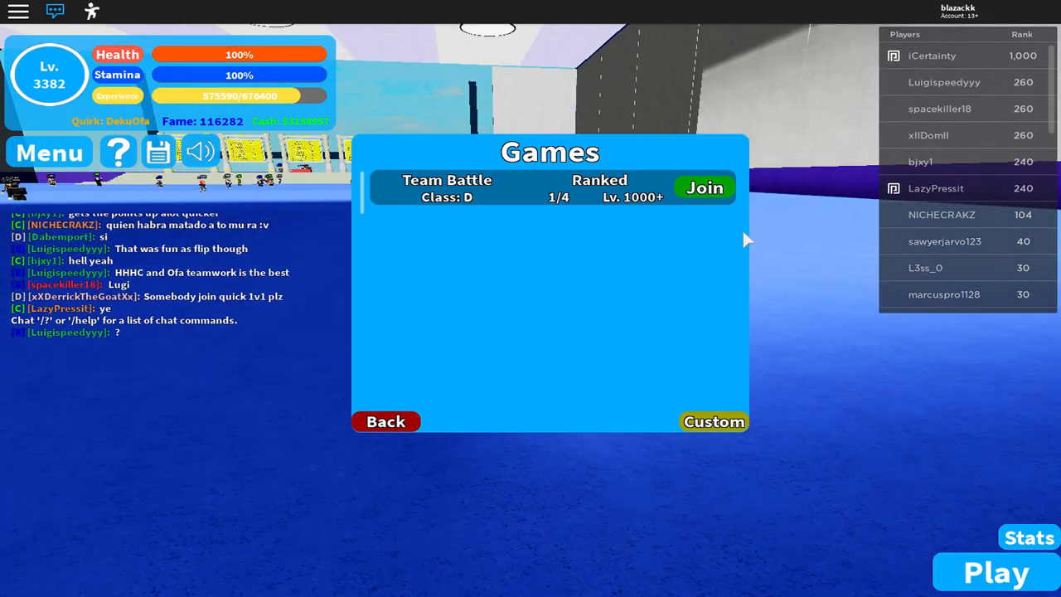
left_click(703, 187)
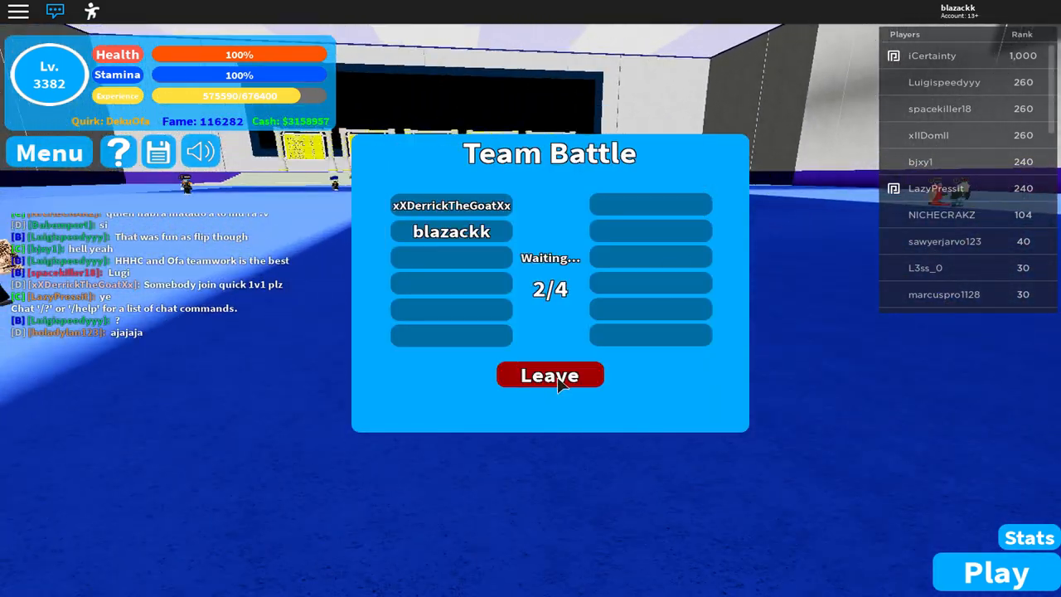
left_click(551, 375)
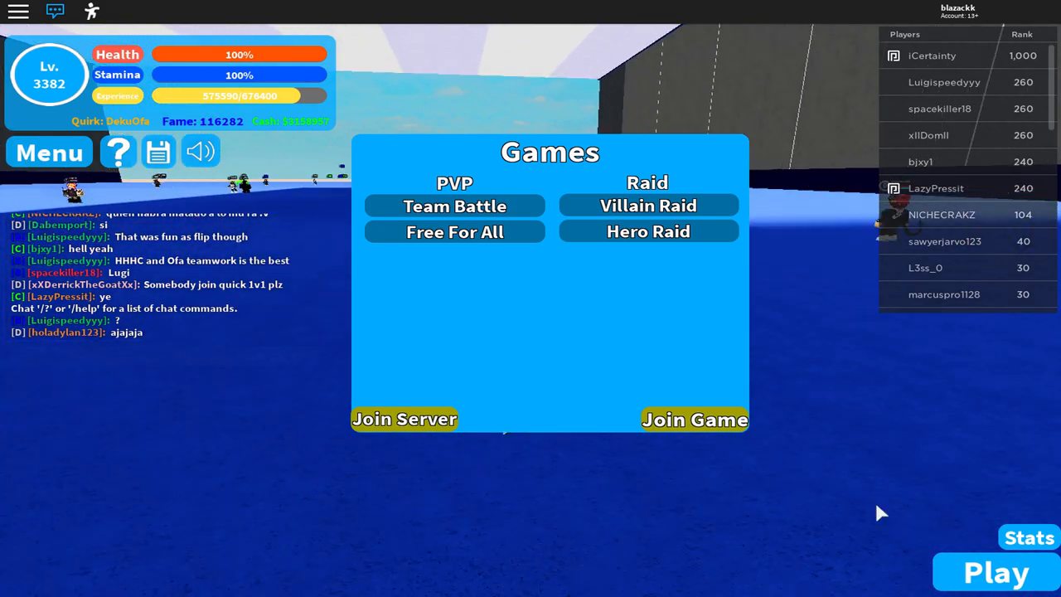